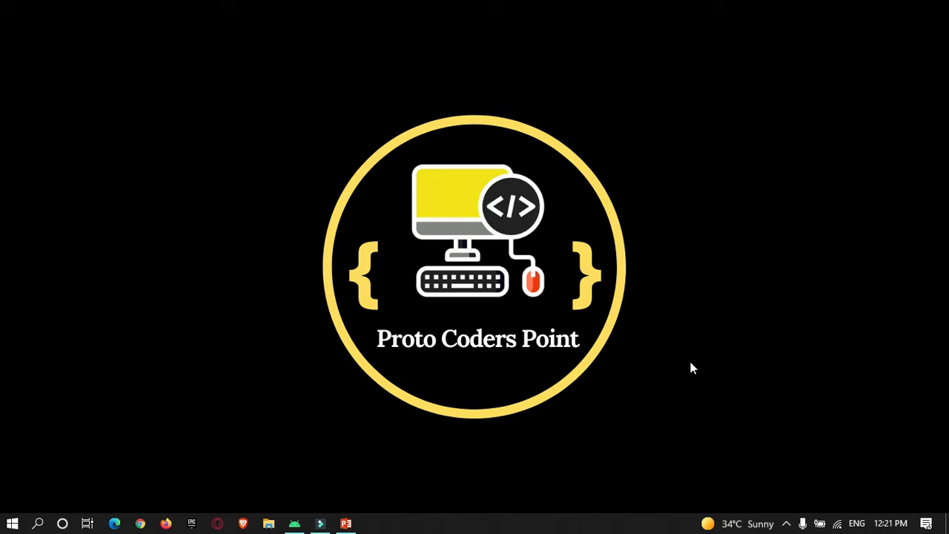
mouse_move(674, 304)
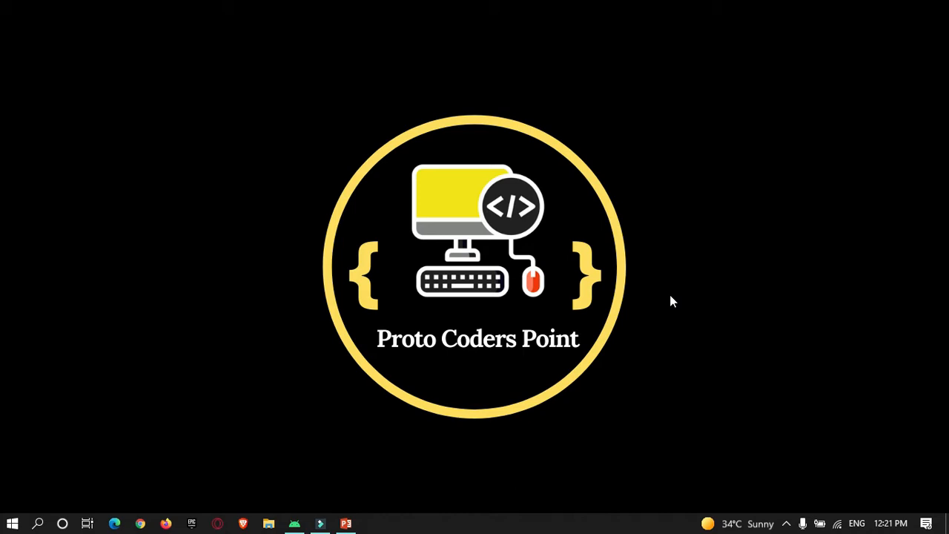
mouse_move(612, 304)
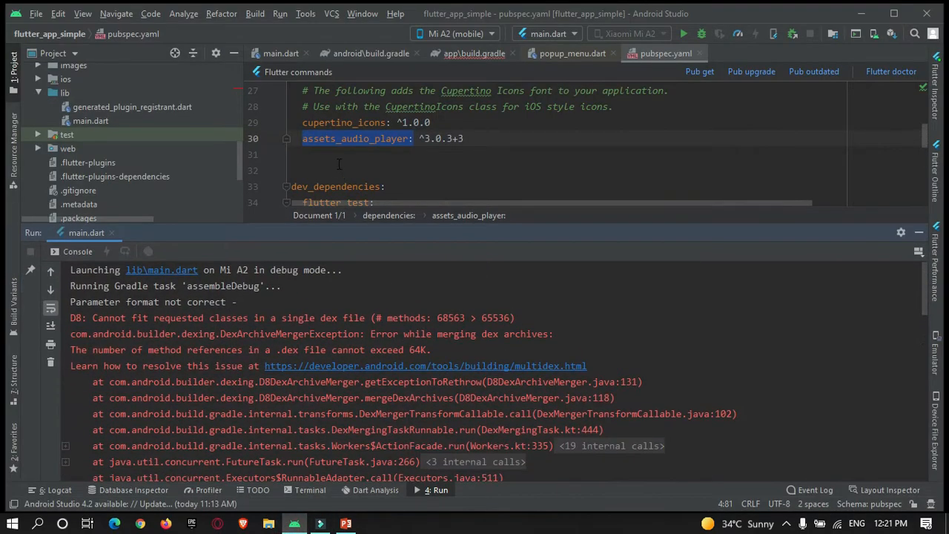
mouse_move(333, 146)
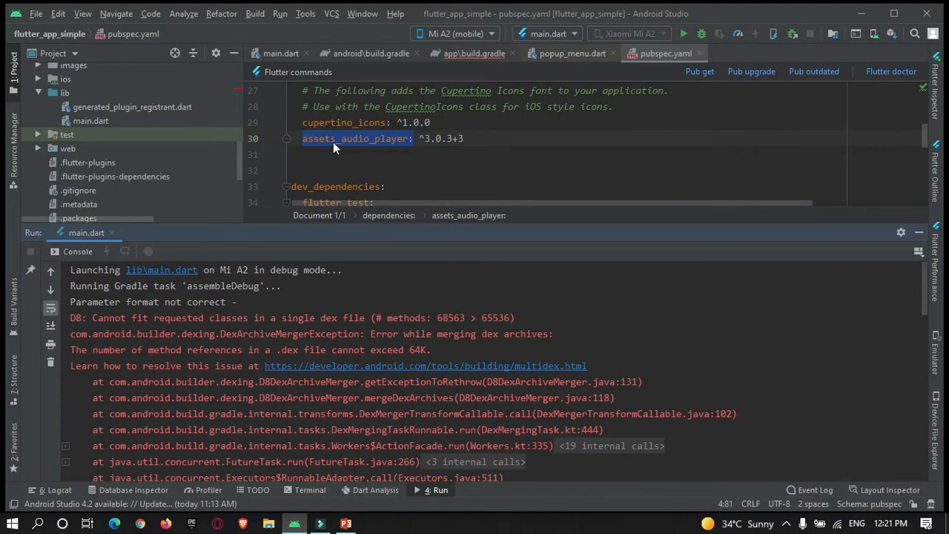
mouse_move(393, 146)
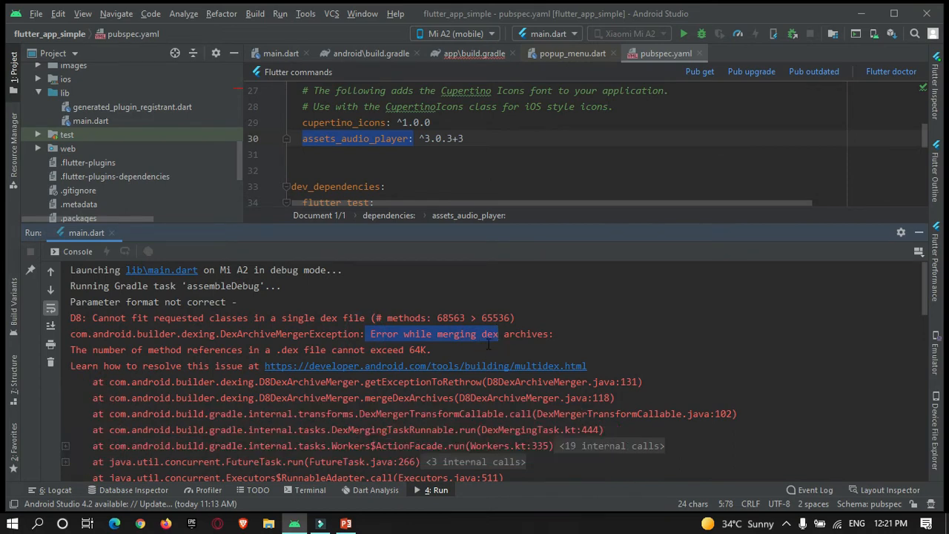
mouse_move(399, 341)
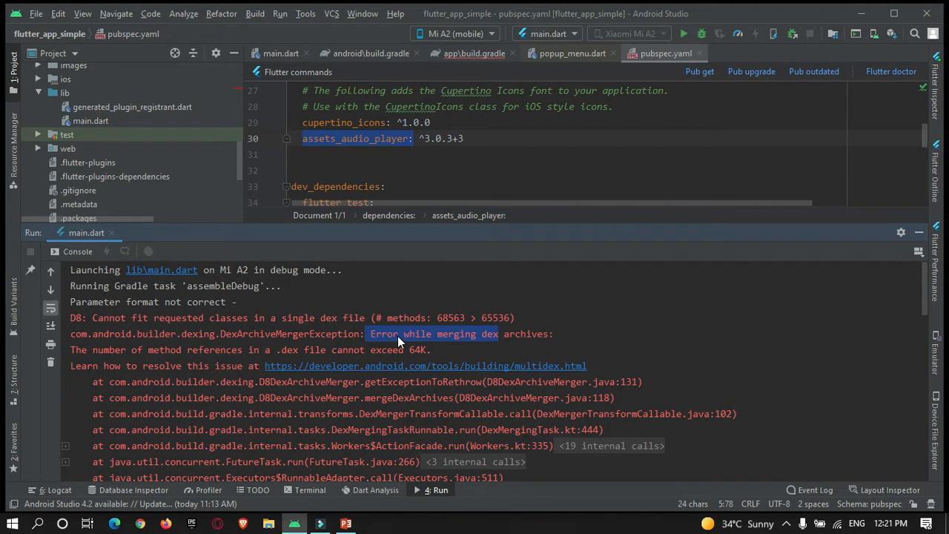
mouse_move(461, 341)
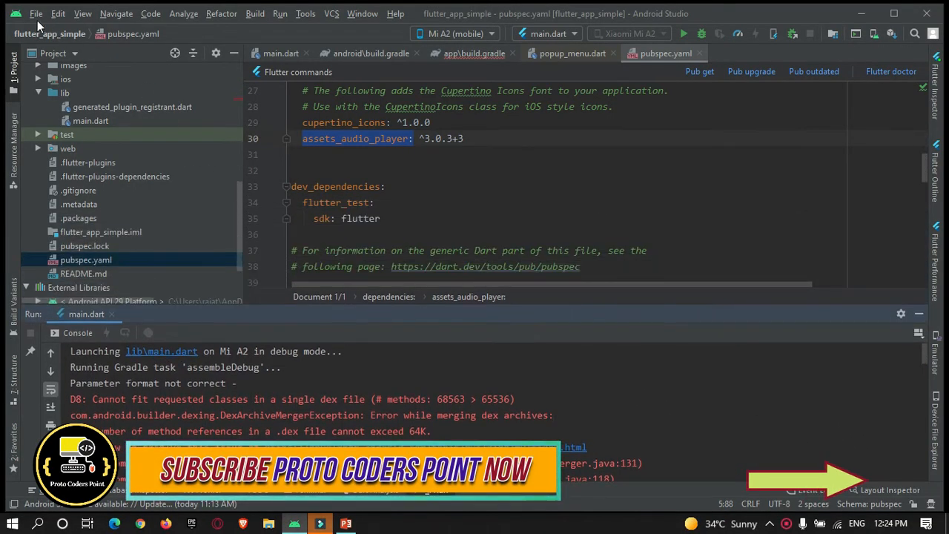
Step: Browse the File, Build and Run menus, then open android/app/build.gradle showing minSdkVersion 16
click(36, 14)
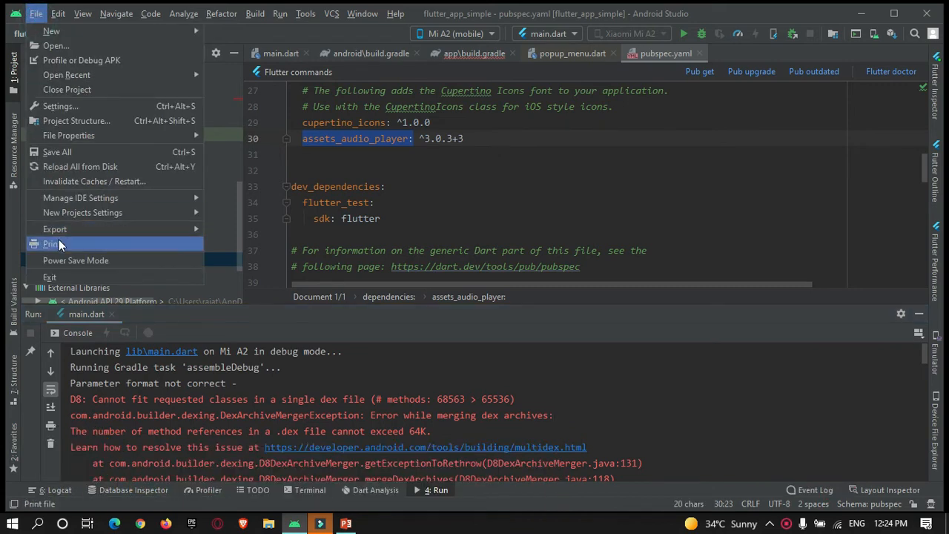
click(254, 13)
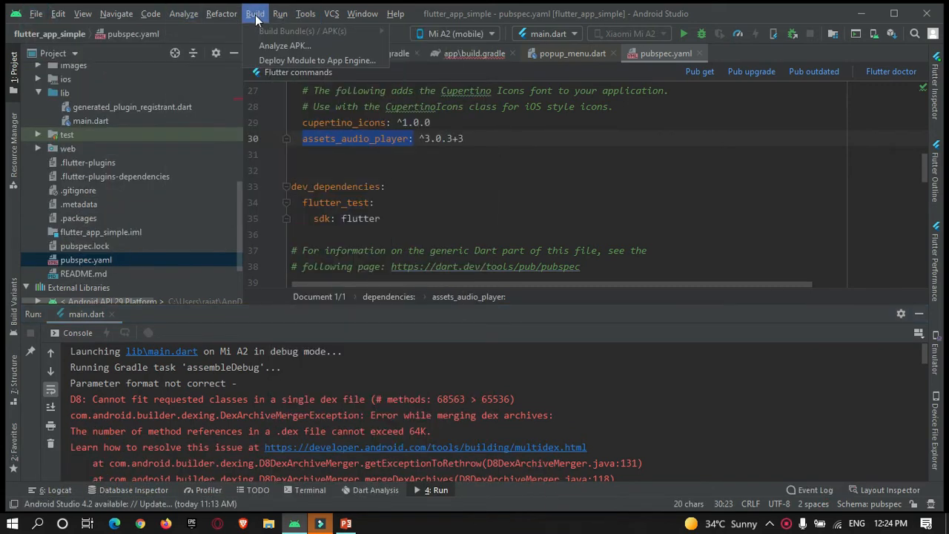
click(279, 13)
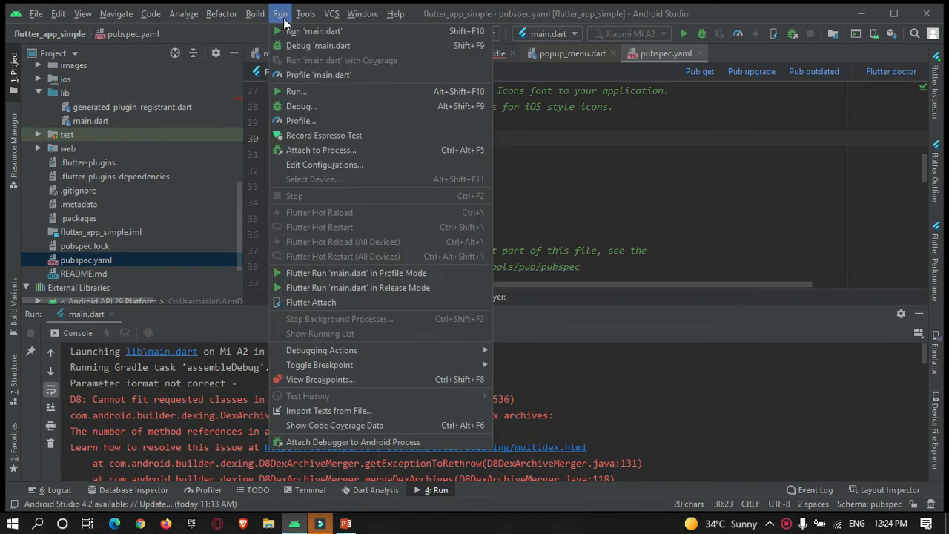
click(35, 13)
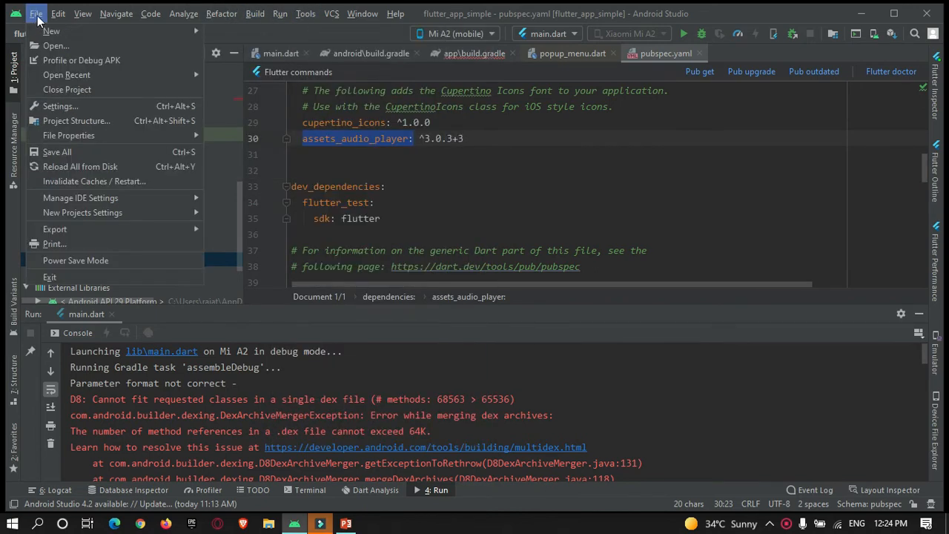
mouse_move(94, 181)
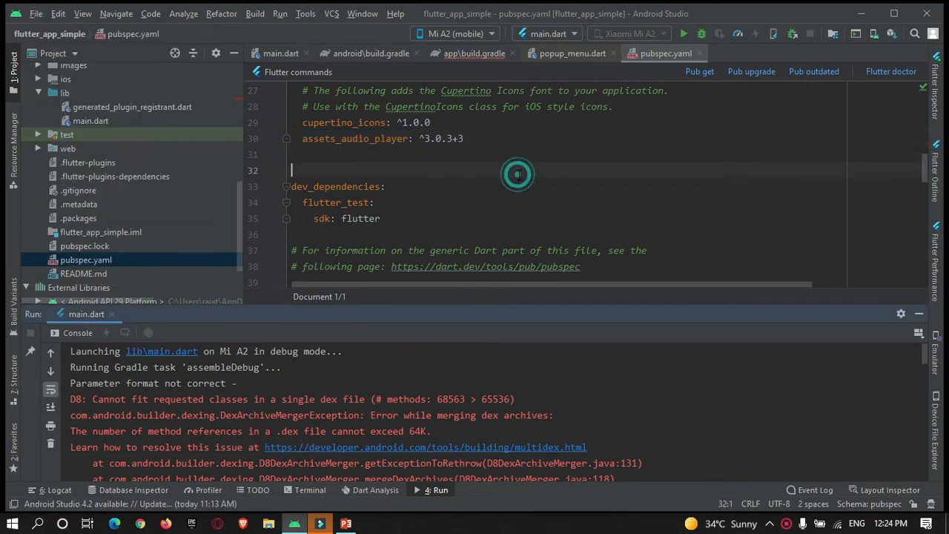
scroll(down, 3)
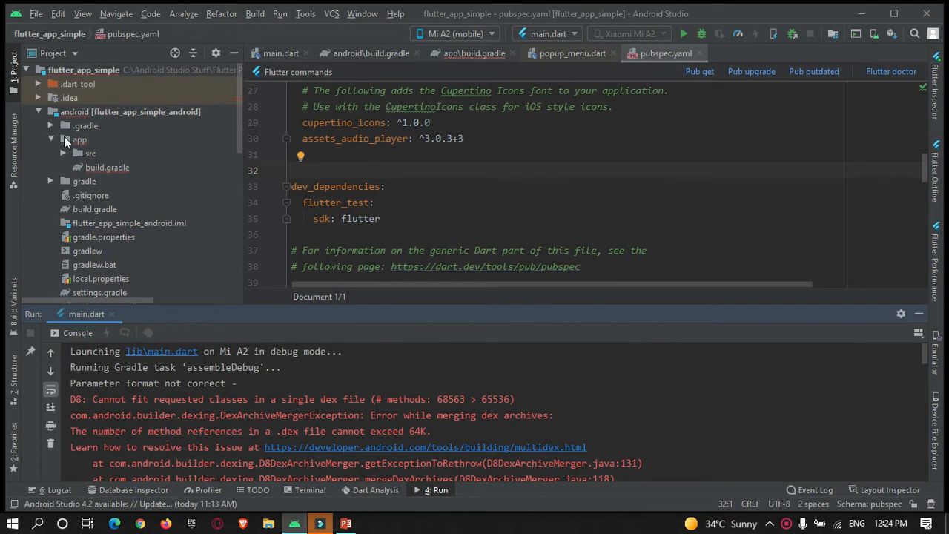
mouse_move(52, 147)
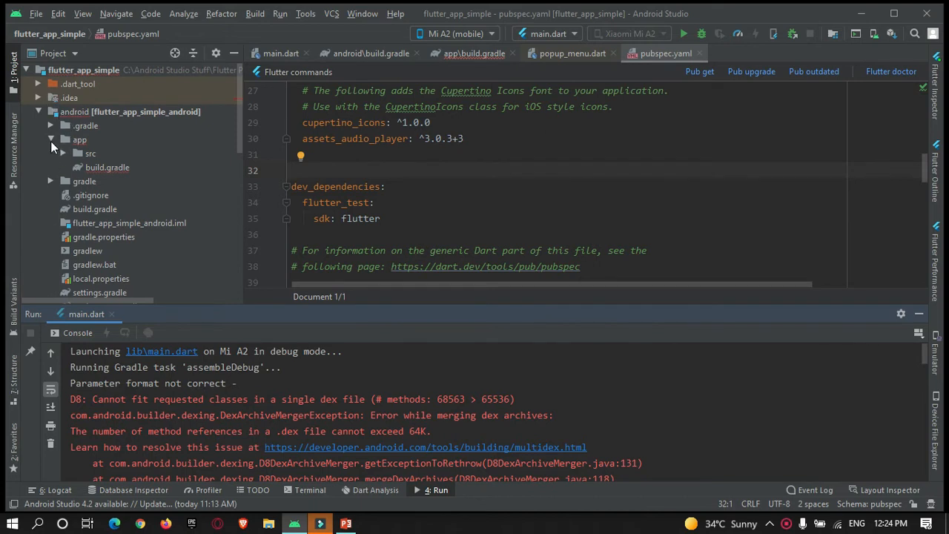
mouse_move(111, 173)
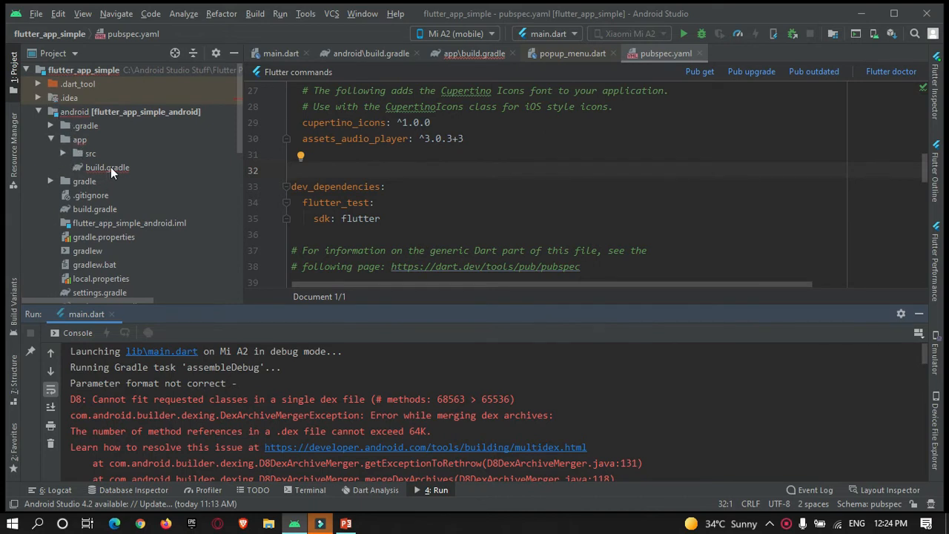
click(106, 167)
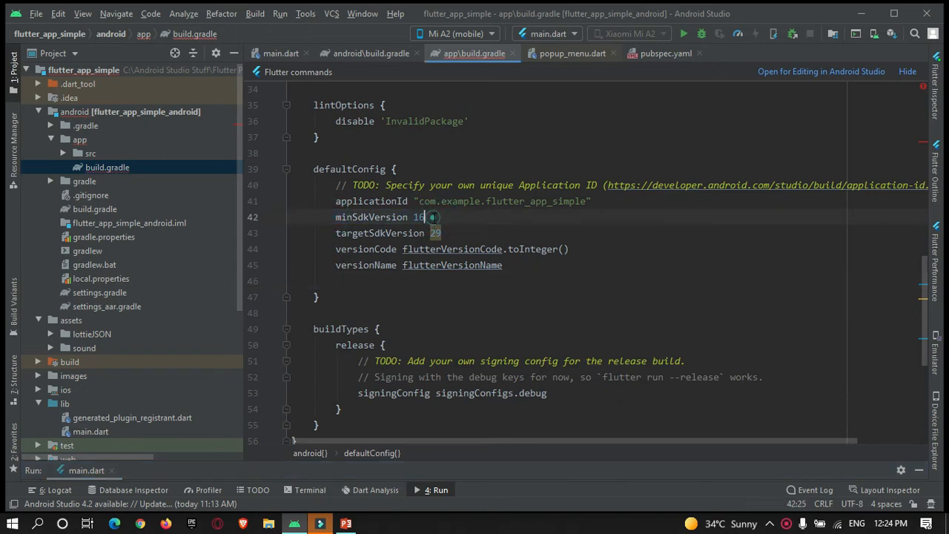
Step: Add 'multiDexEnabled true' below versionName in the defaultConfig block
double_click(417, 217)
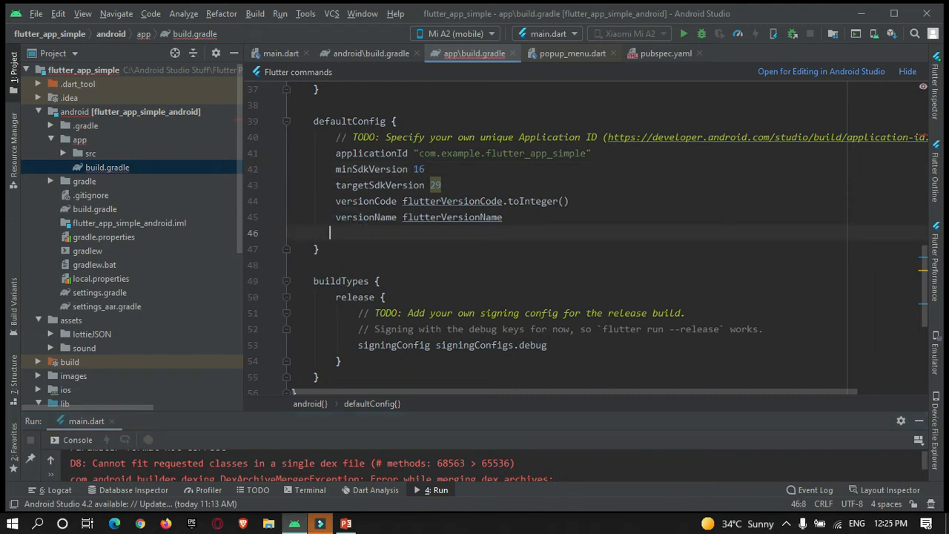
text(multiDexEnabled true)
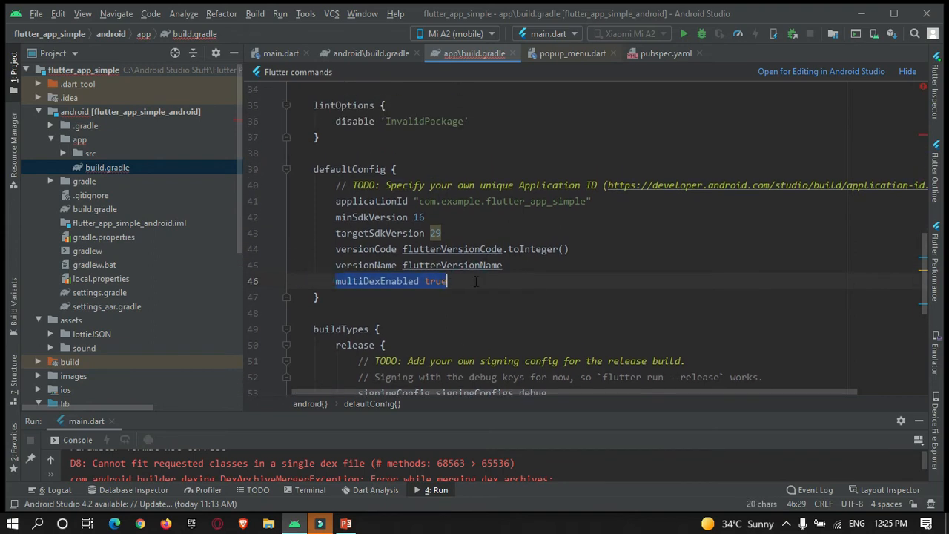
scroll(up, 3)
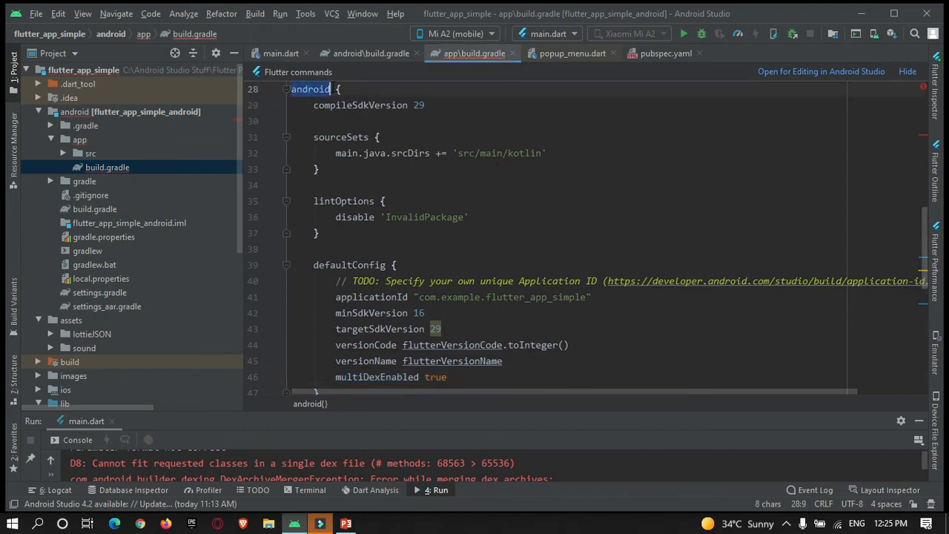
scroll(down, 3)
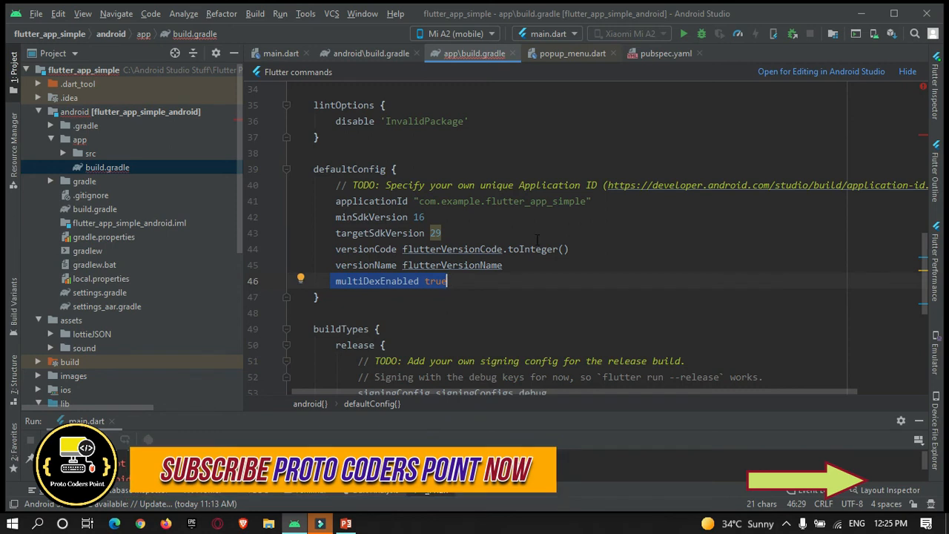
Step: Run main.dart on the Mi A2, then start a Windows search for Vysor
click(682, 34)
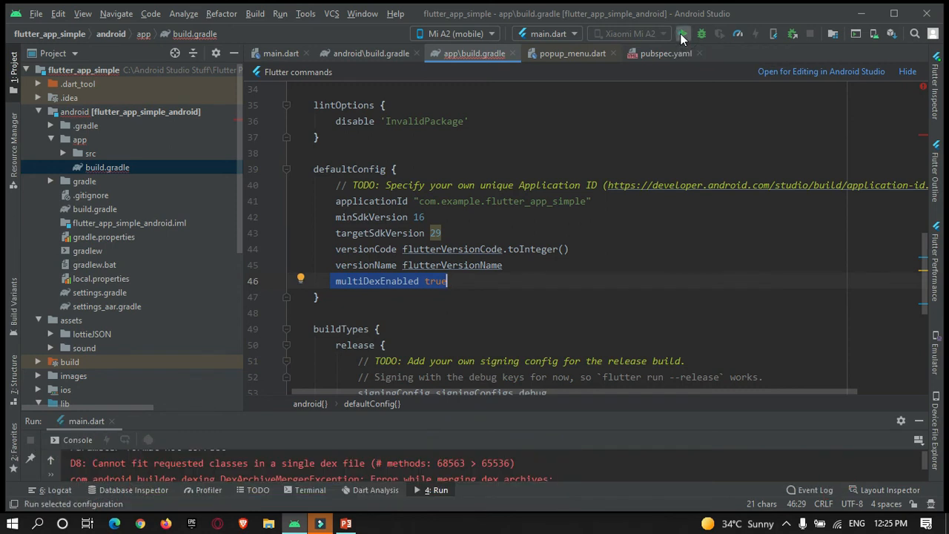
click(681, 34)
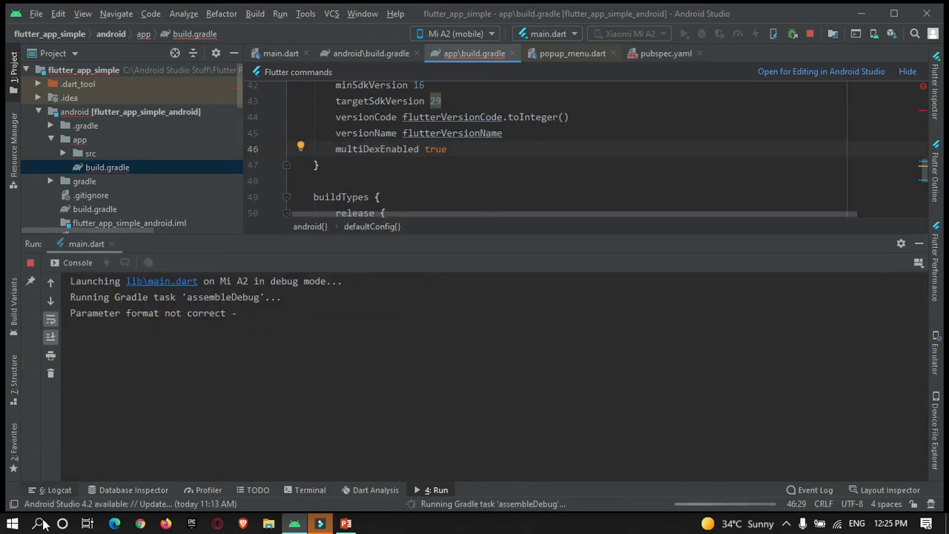
click(40, 523)
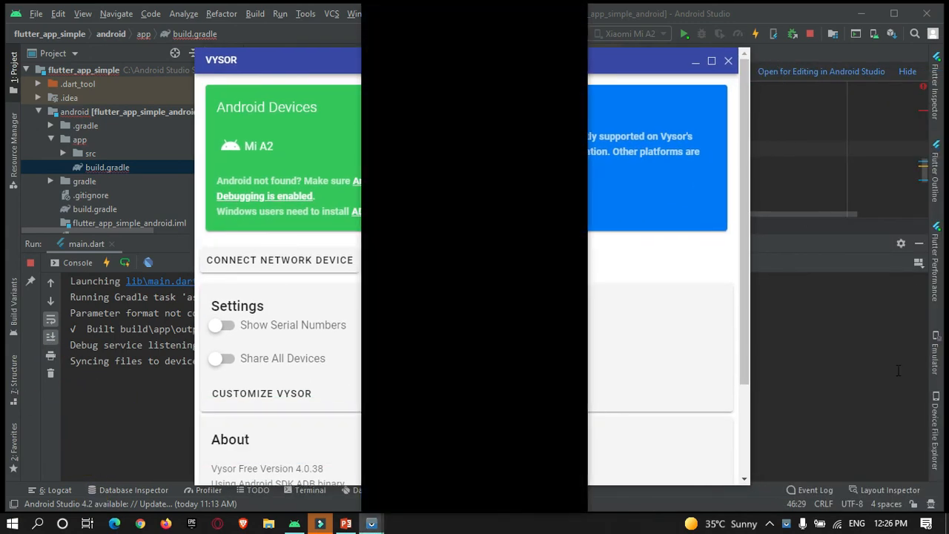
click(259, 146)
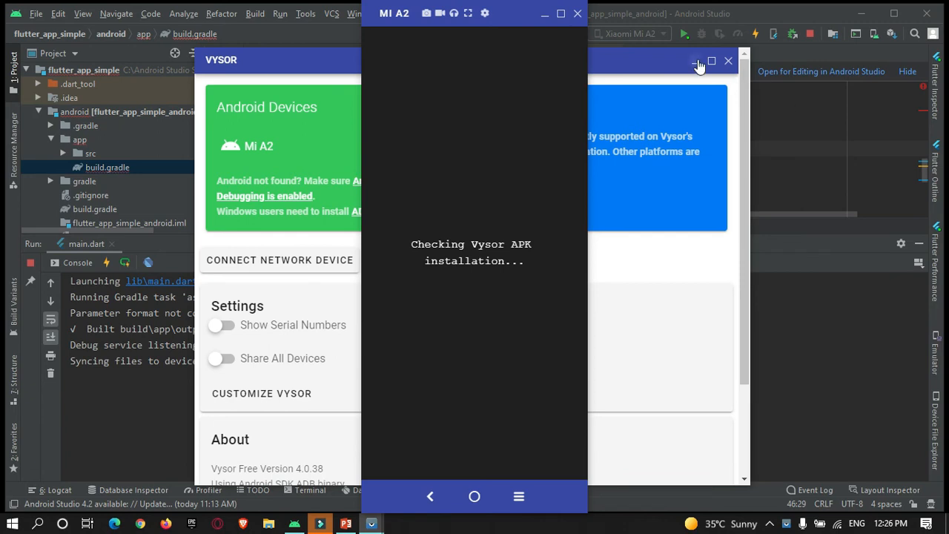